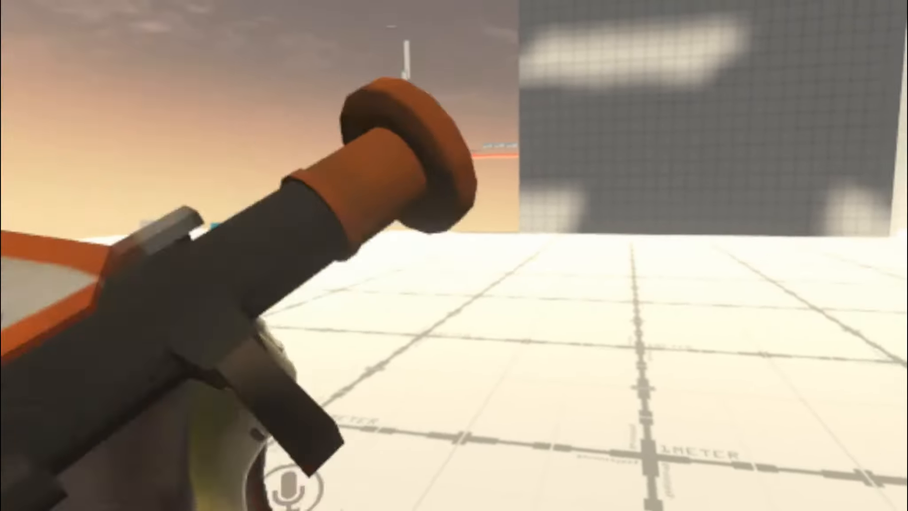
mouse_move(454, 256)
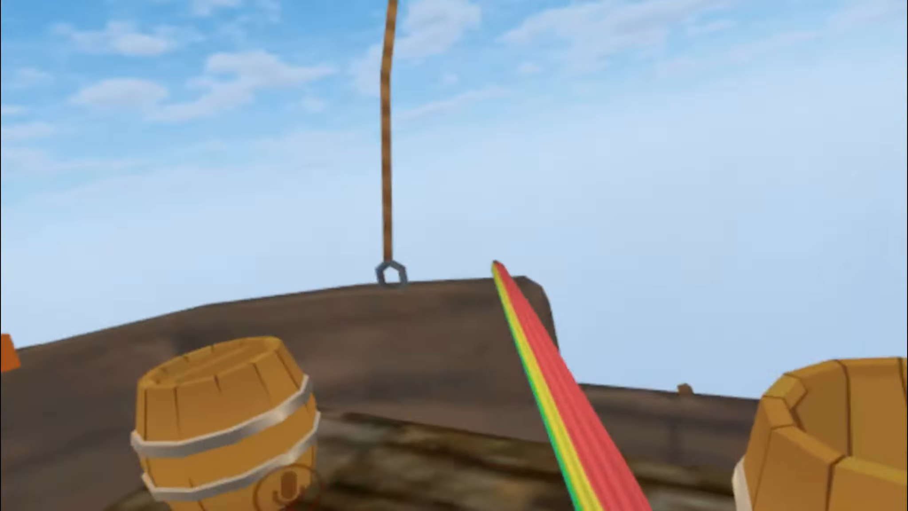
mouse_move(454, 256)
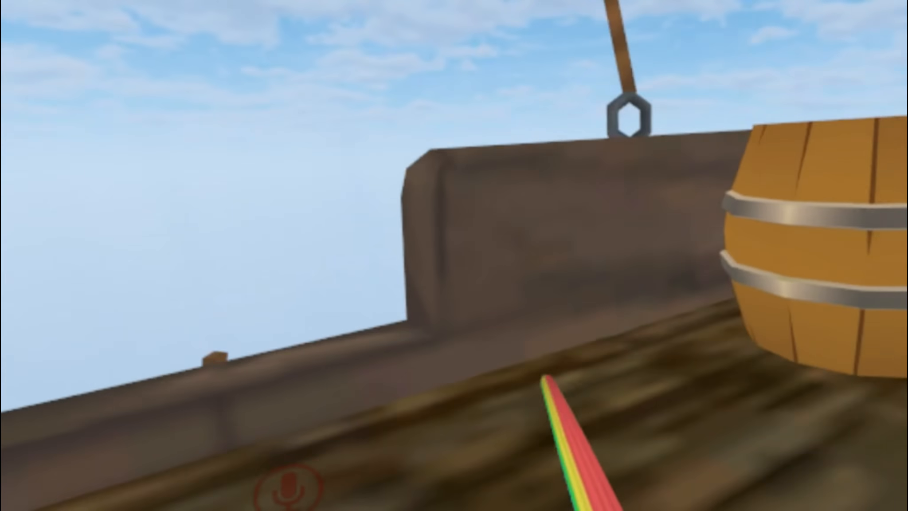
mouse_move(454, 256)
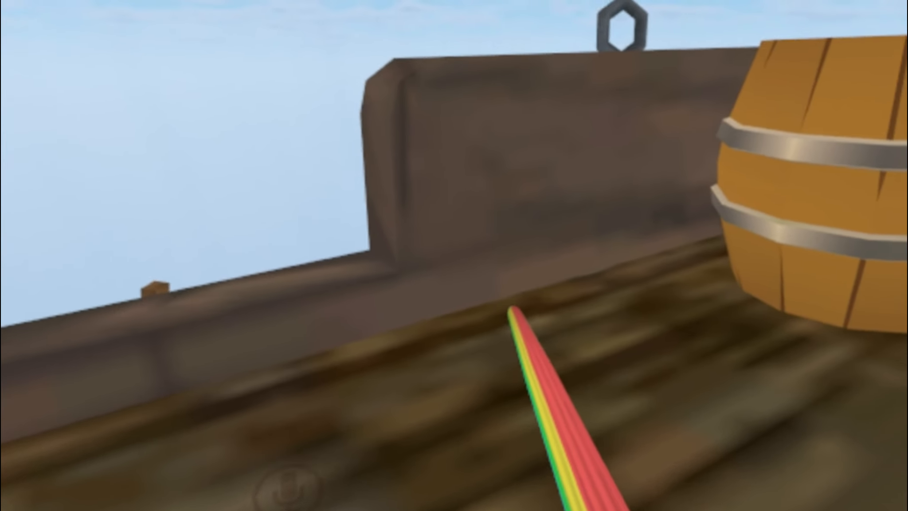